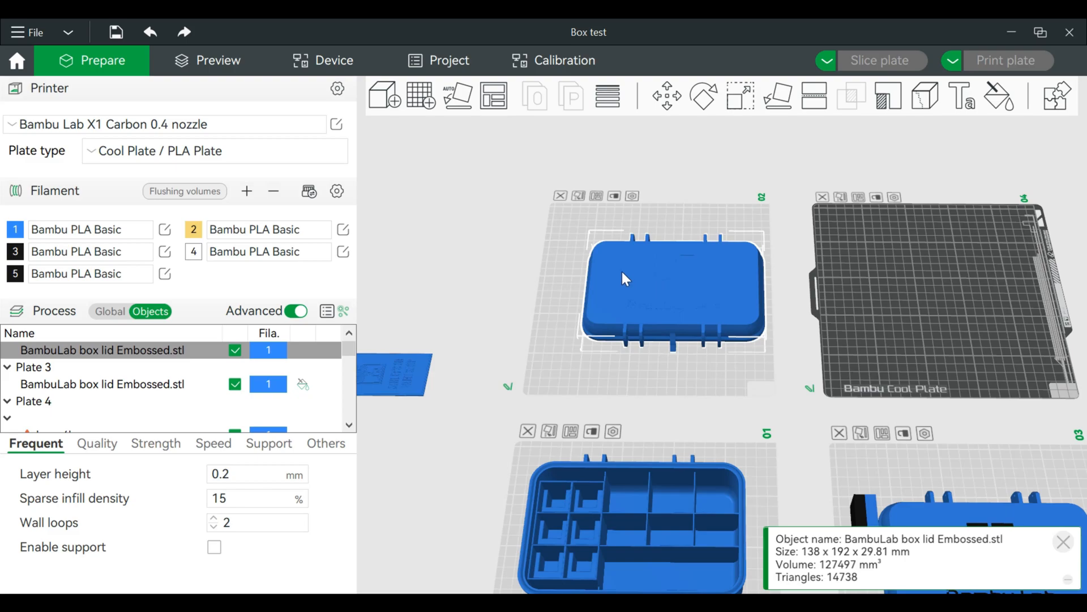
mouse_move(759, 291)
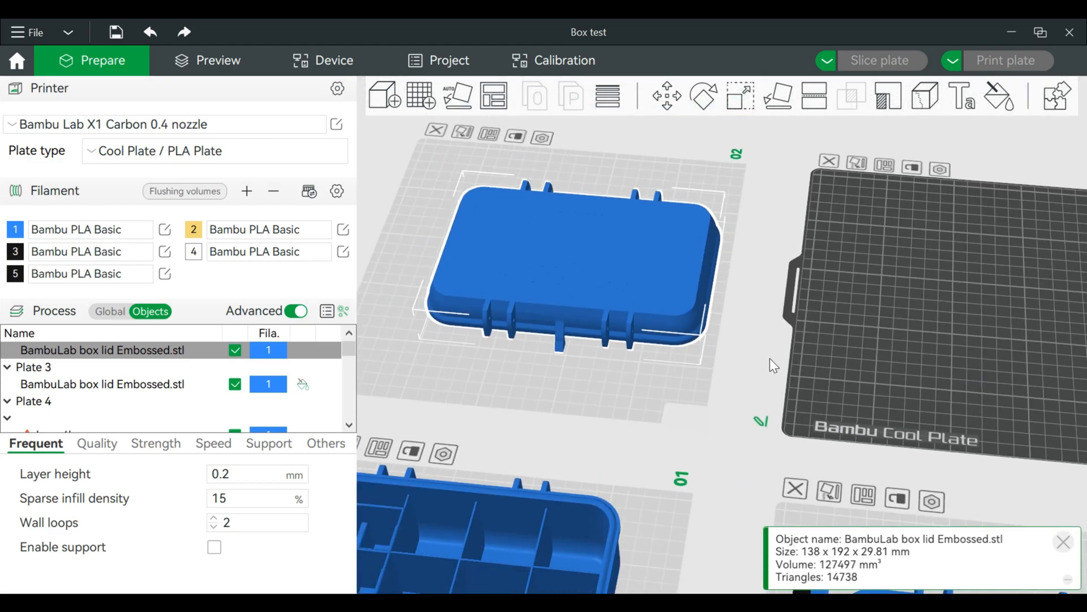
Step: Flip the box lid onto its top face and bring the empty fourth plate into view
right_click(568, 271)
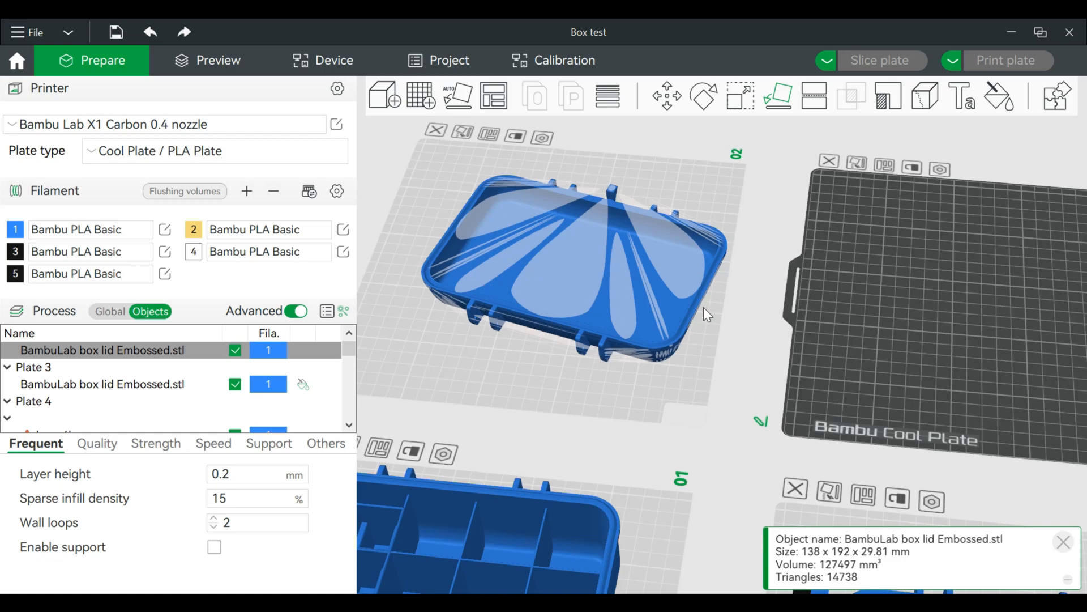
left_click(702, 95)
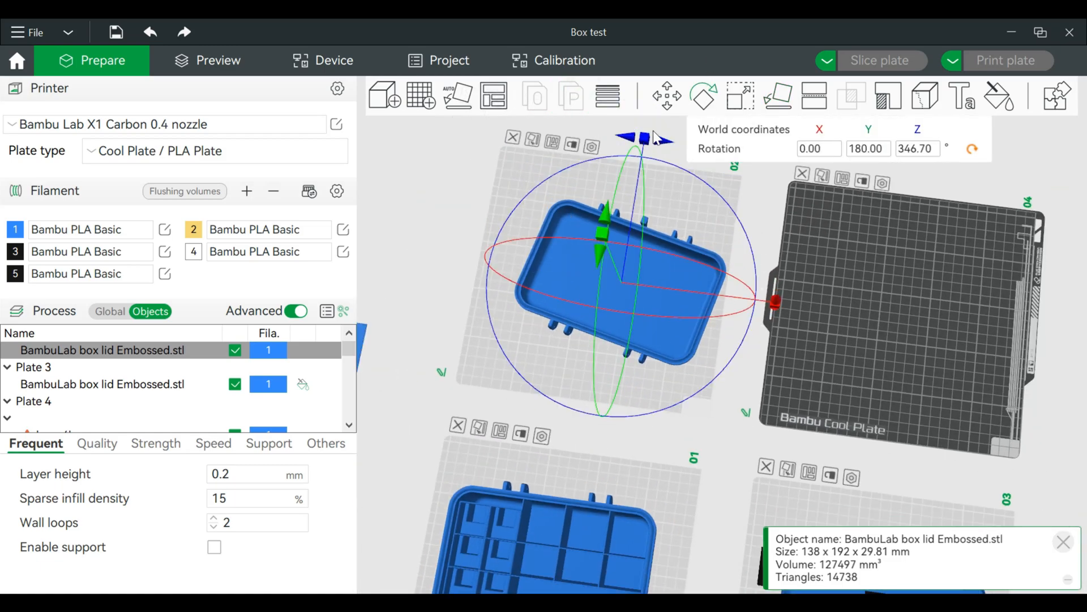
left_click_drag(638, 138, 614, 138)
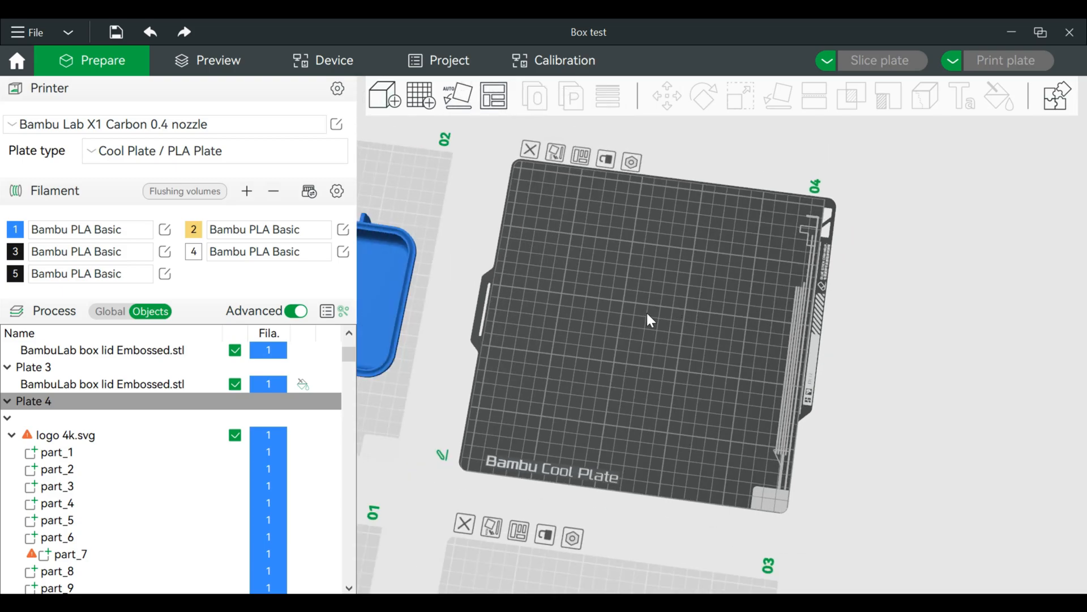
mouse_move(644, 311)
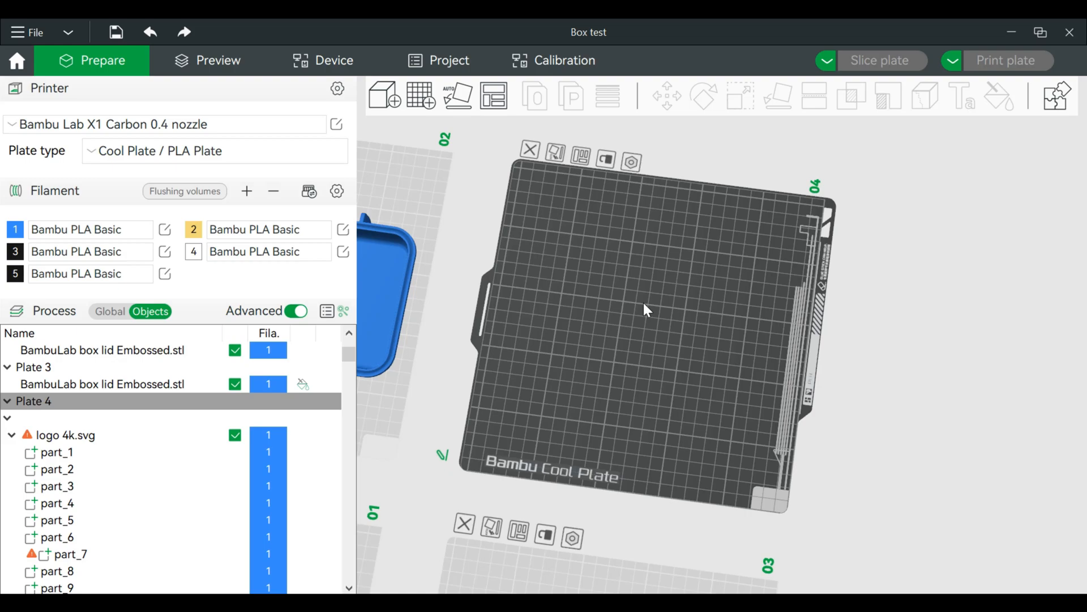
Step: Add a primitive cube to the fourth plate from its shortcut menu
right_click(645, 310)
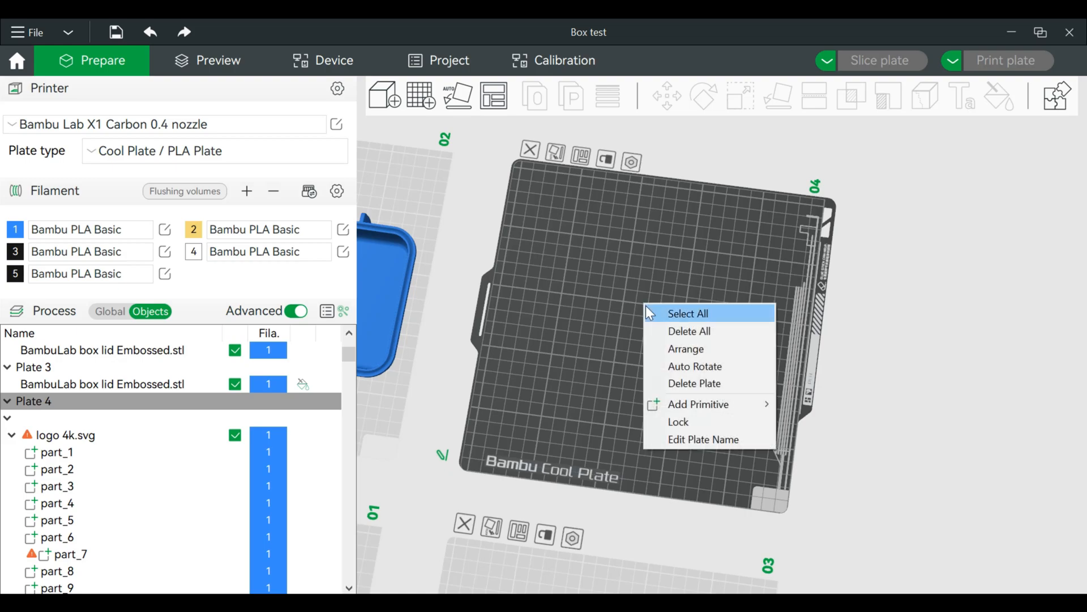
mouse_move(698, 403)
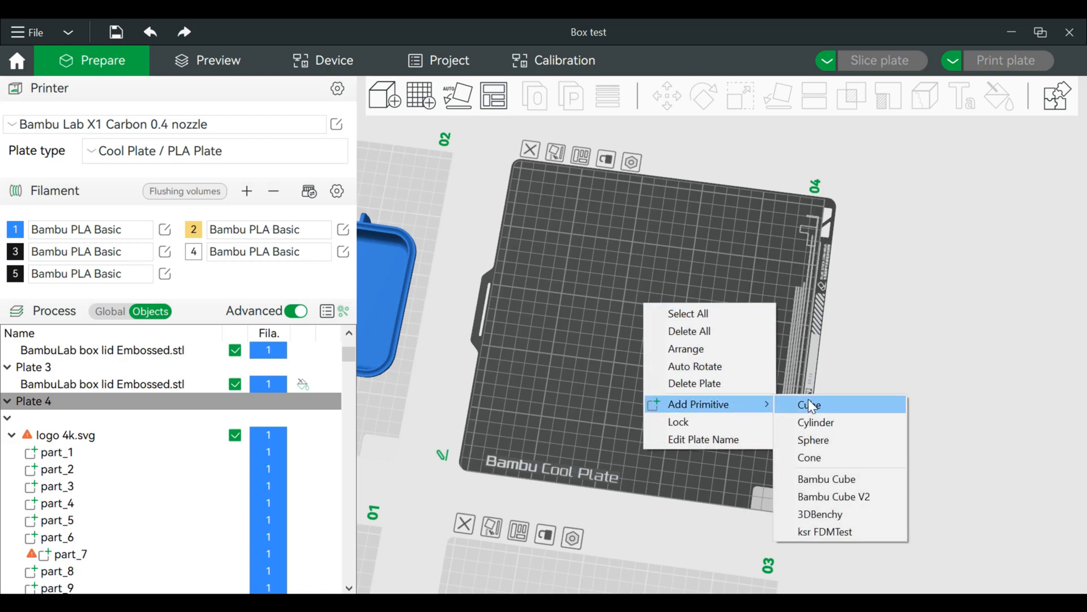
mouse_move(822, 416)
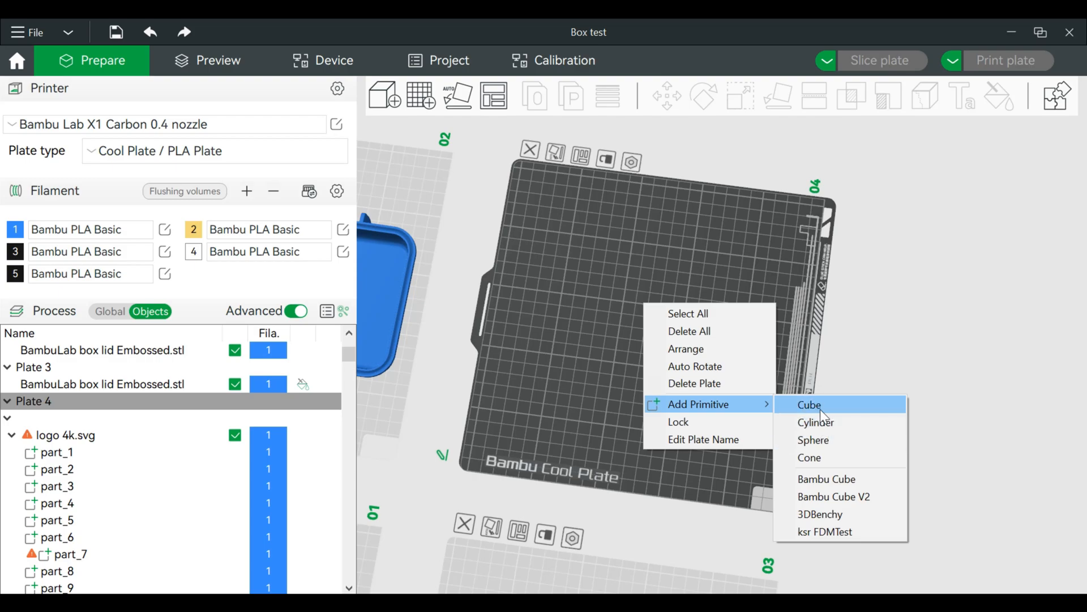
left_click(809, 404)
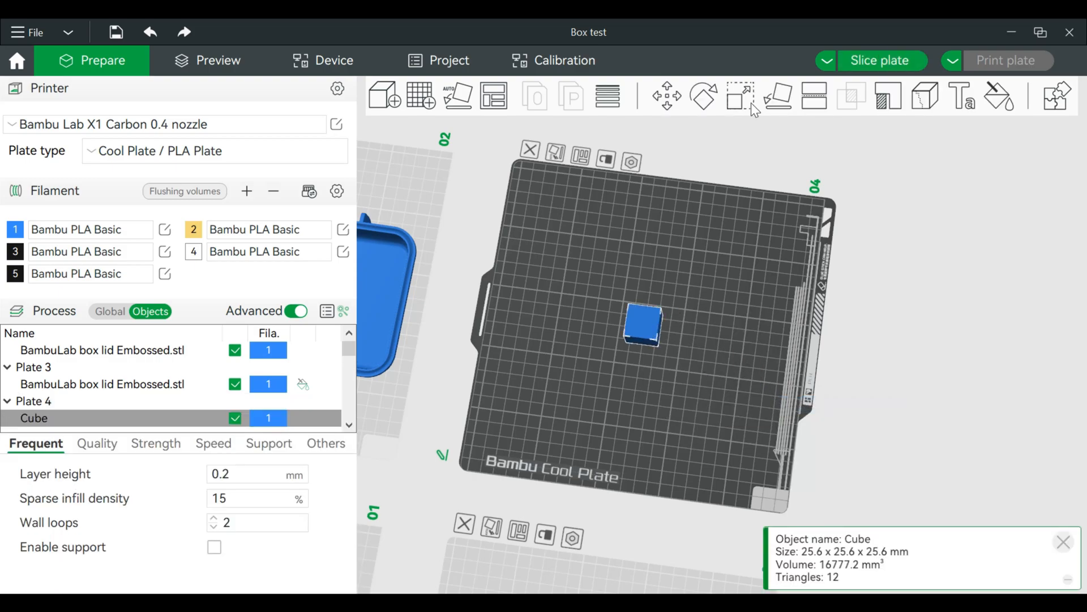
Step: Scale the cube to 2 mm height and stretch it into a long flat strip
left_click(740, 95)
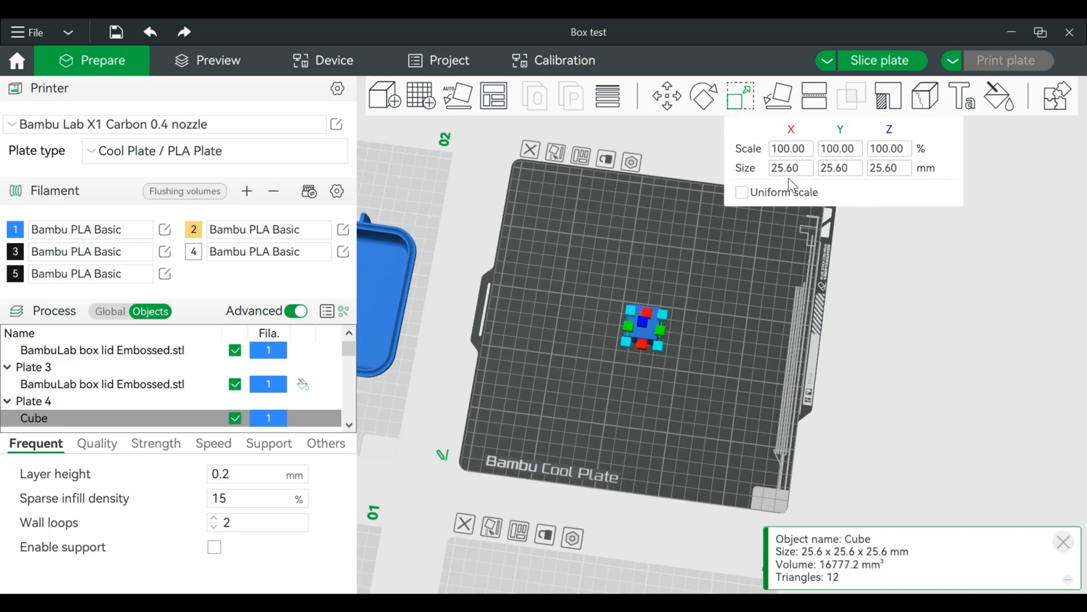
left_click(789, 168)
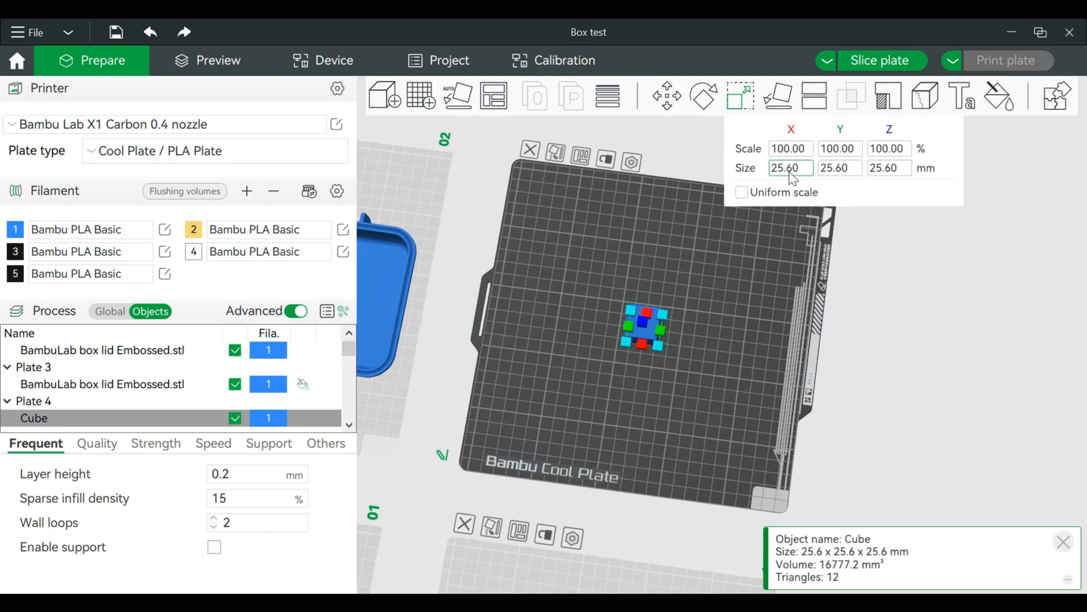
left_click(890, 168)
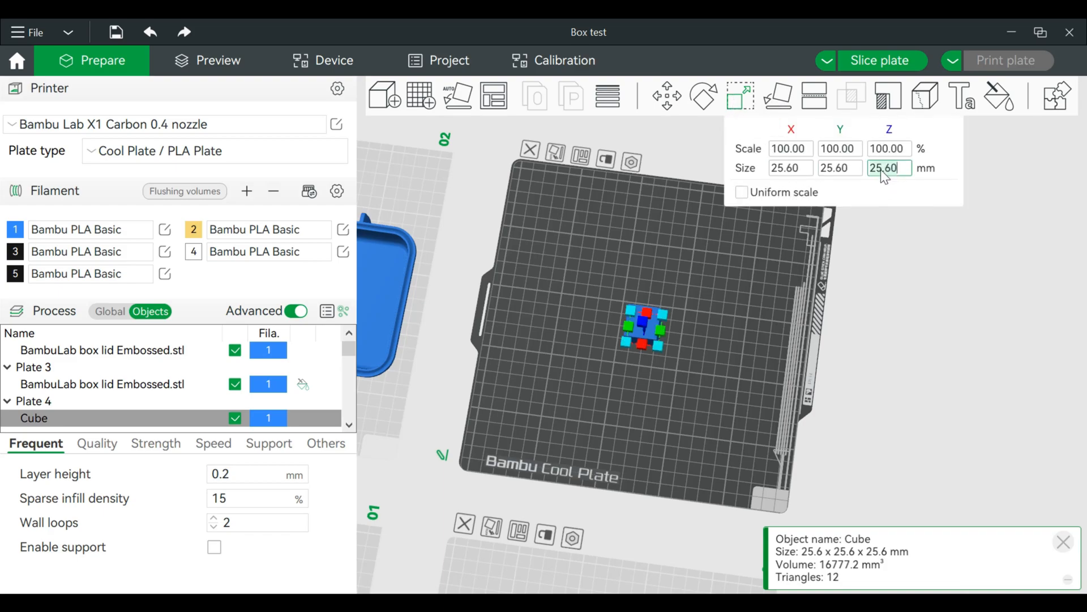
type("2")
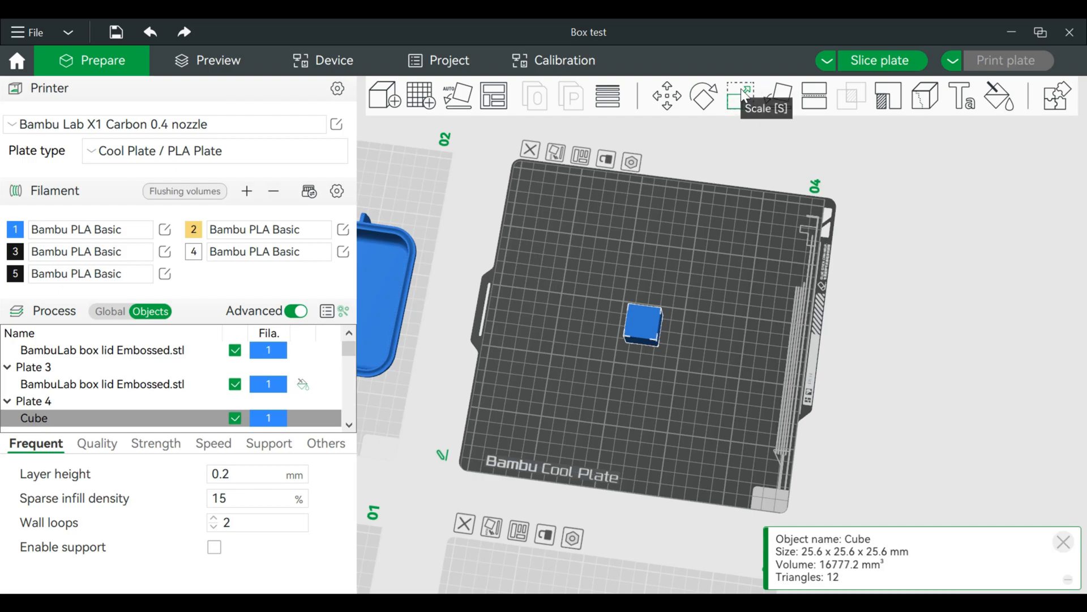
left_click(741, 95)
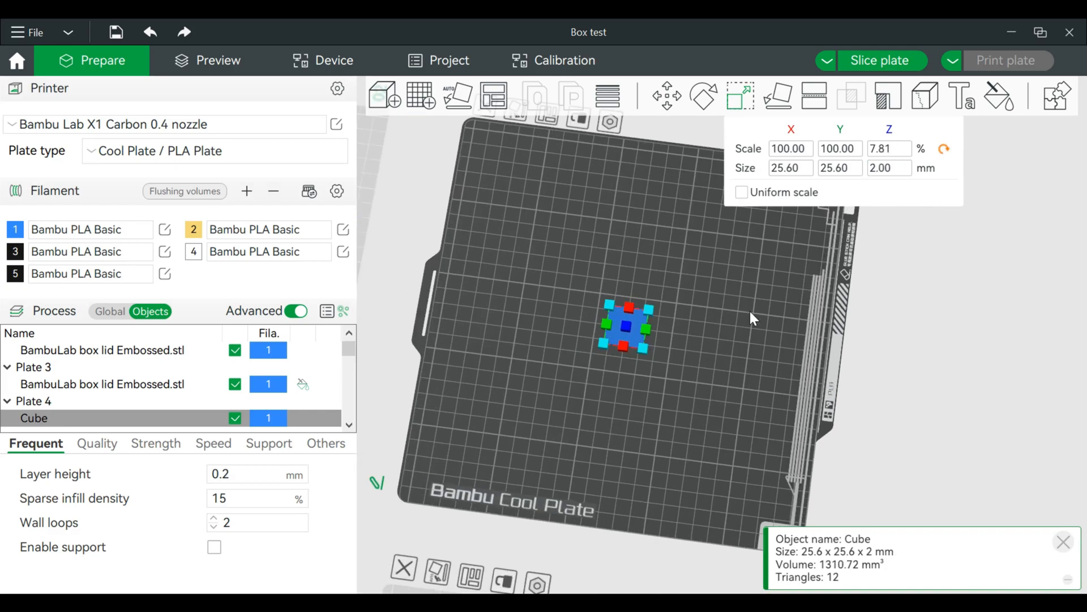
left_click_drag(627, 326, 657, 333)
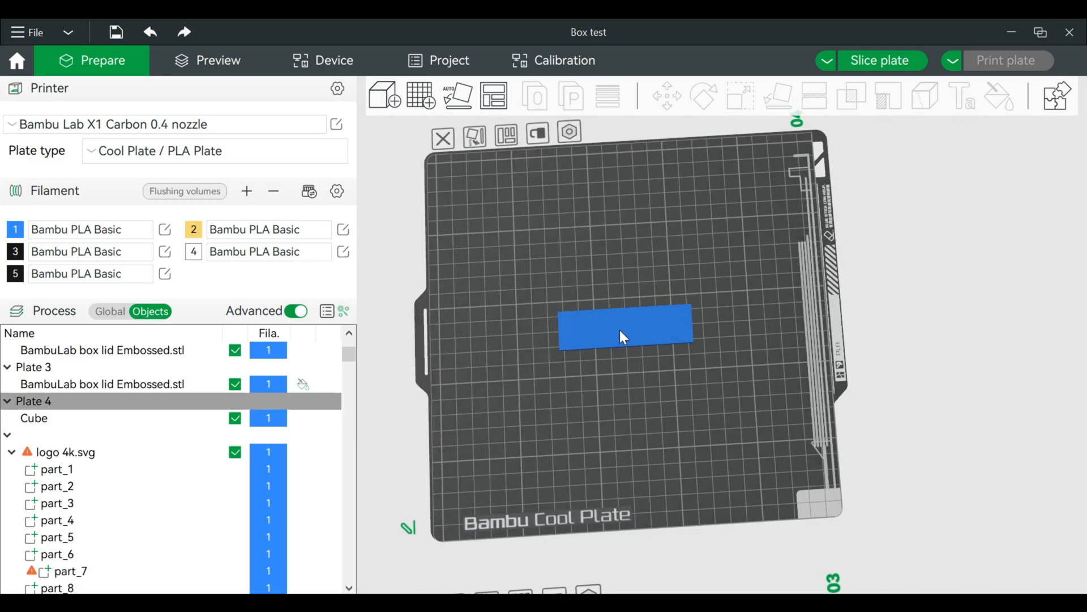
Step: Add 'Hello' as a text part on the slab at a 270° angle along its length
left_click(623, 326)
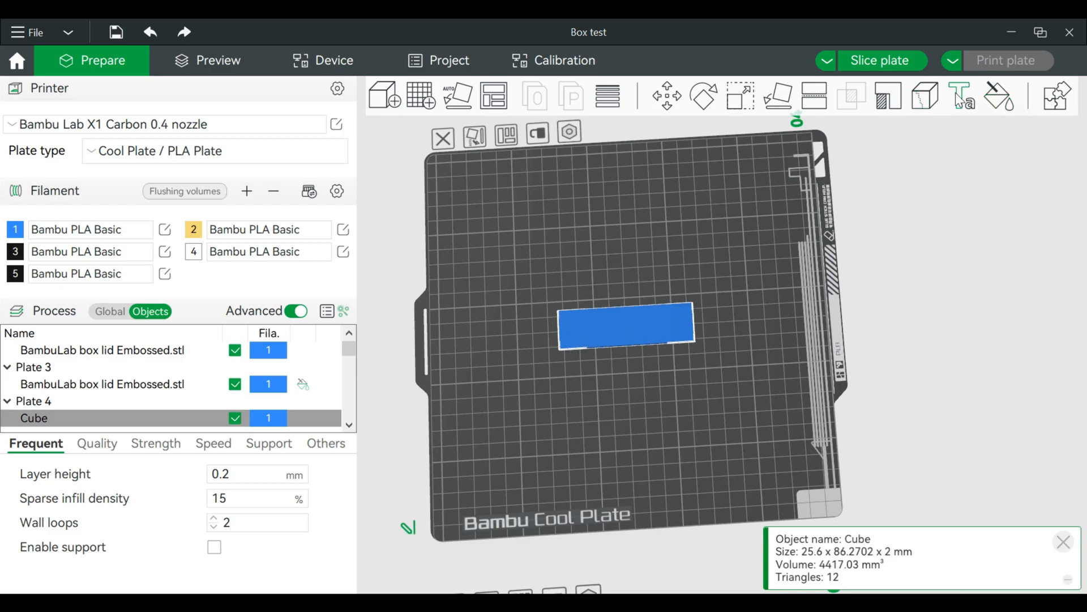
left_click(961, 96)
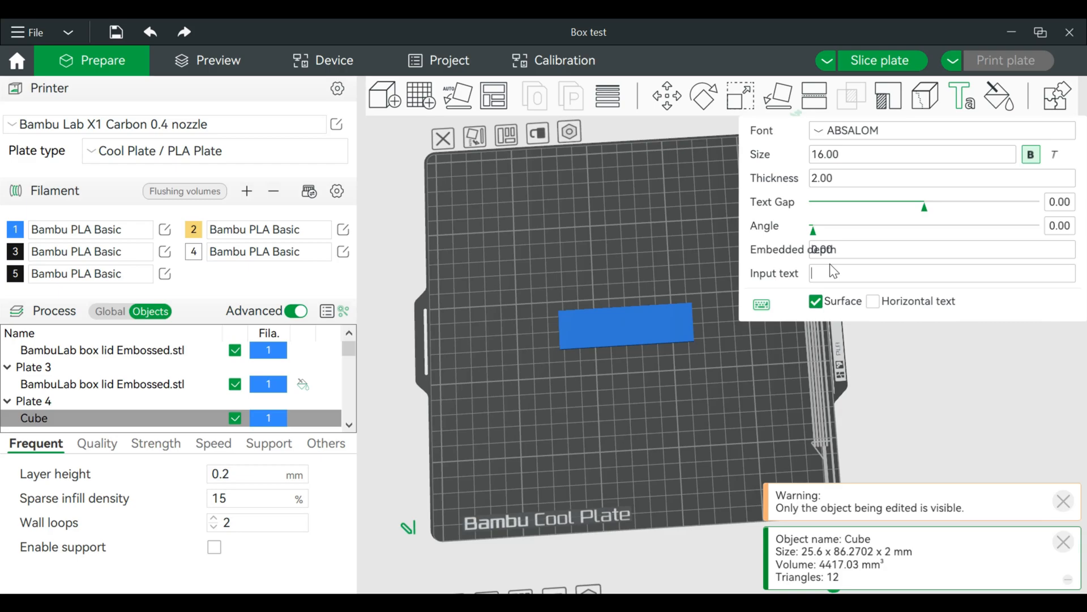
type("Hello")
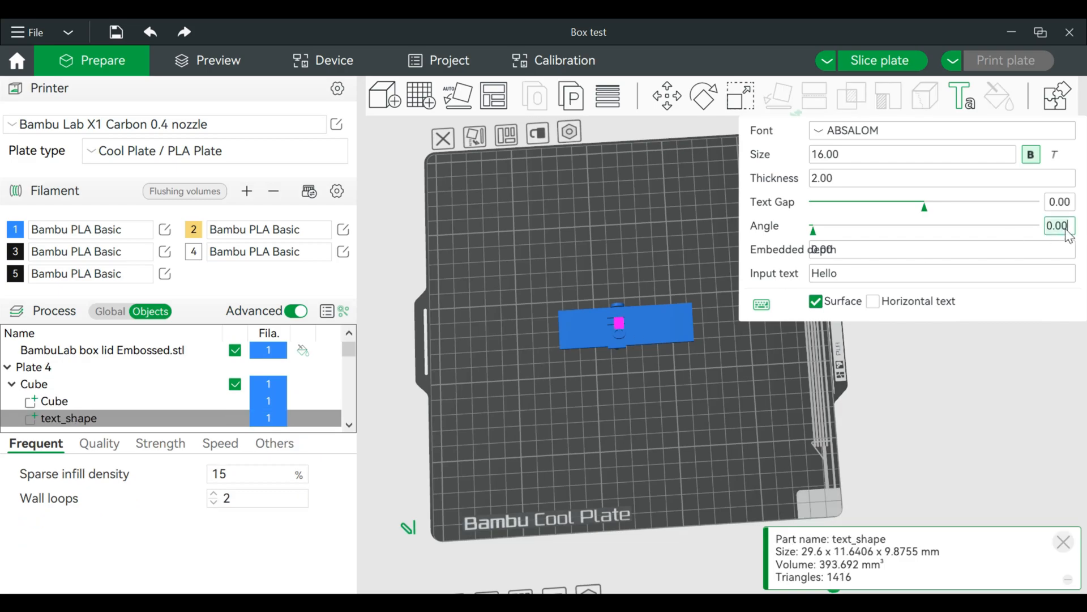
type("2")
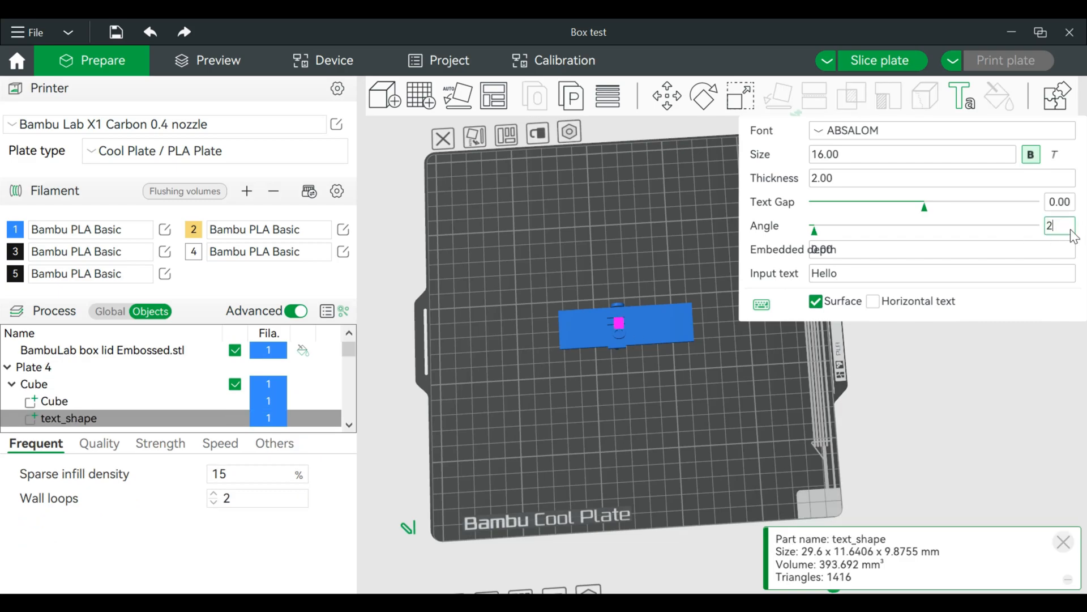
type("270")
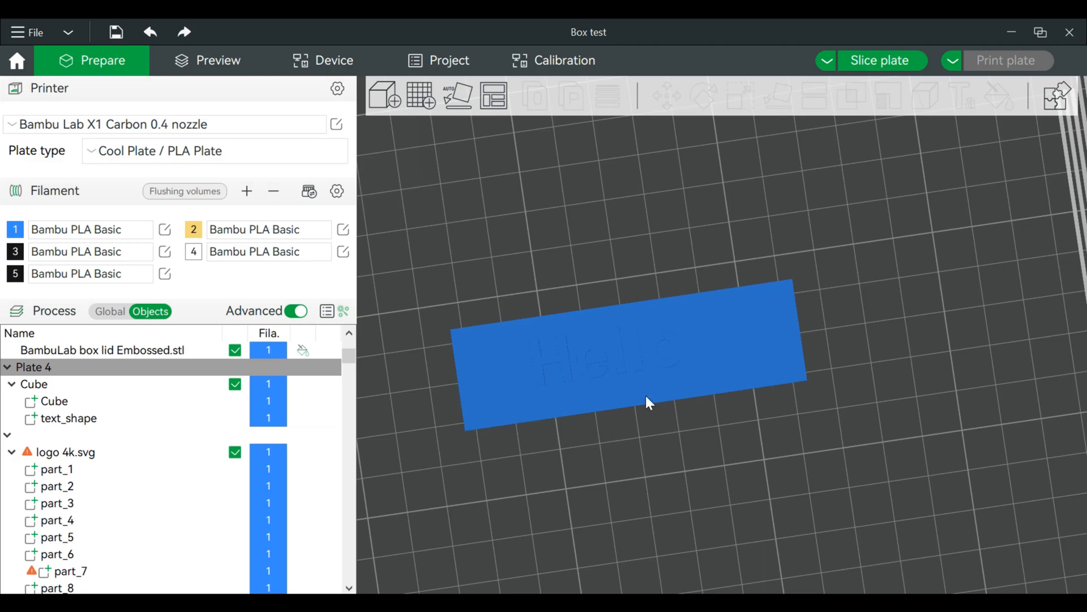
Step: Set the text_shape part's thickness to 0.1 mm so the lettering sits nearly flush
left_click(35, 384)
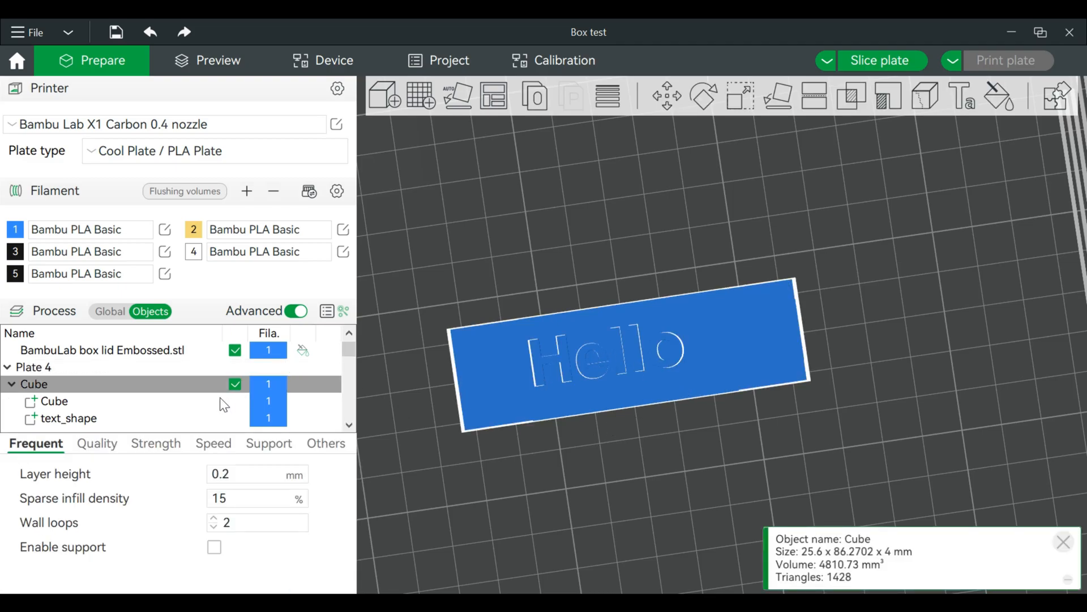
scroll("down", 3)
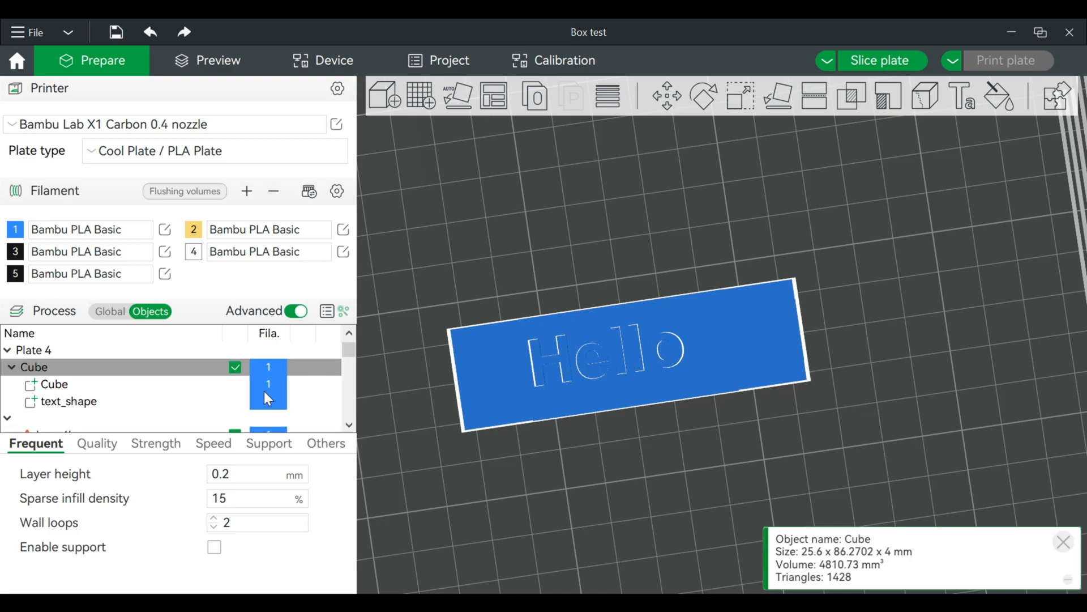
left_click(69, 401)
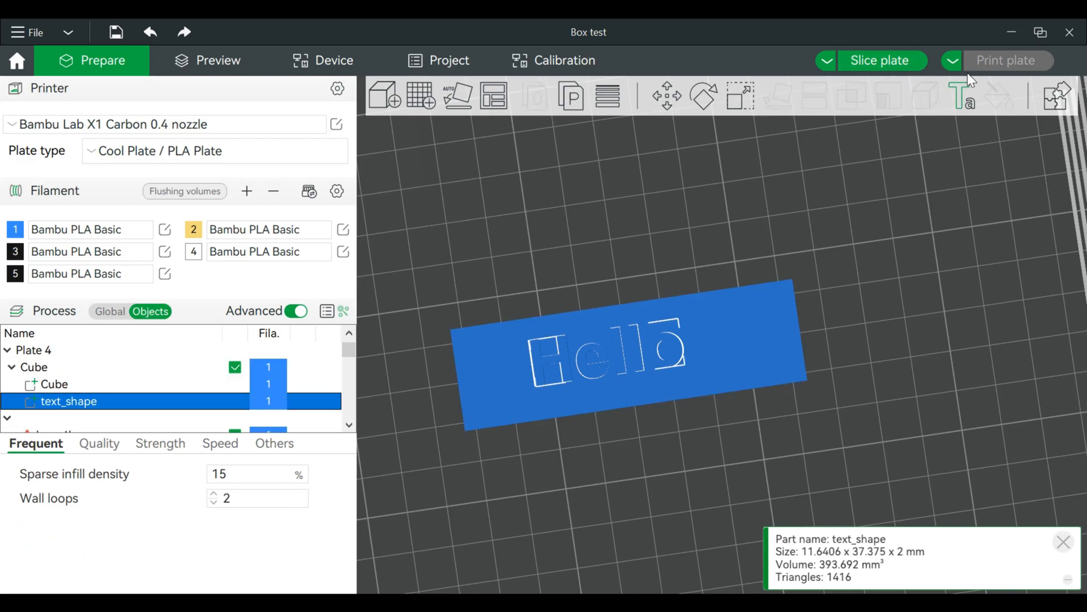
left_click(962, 97)
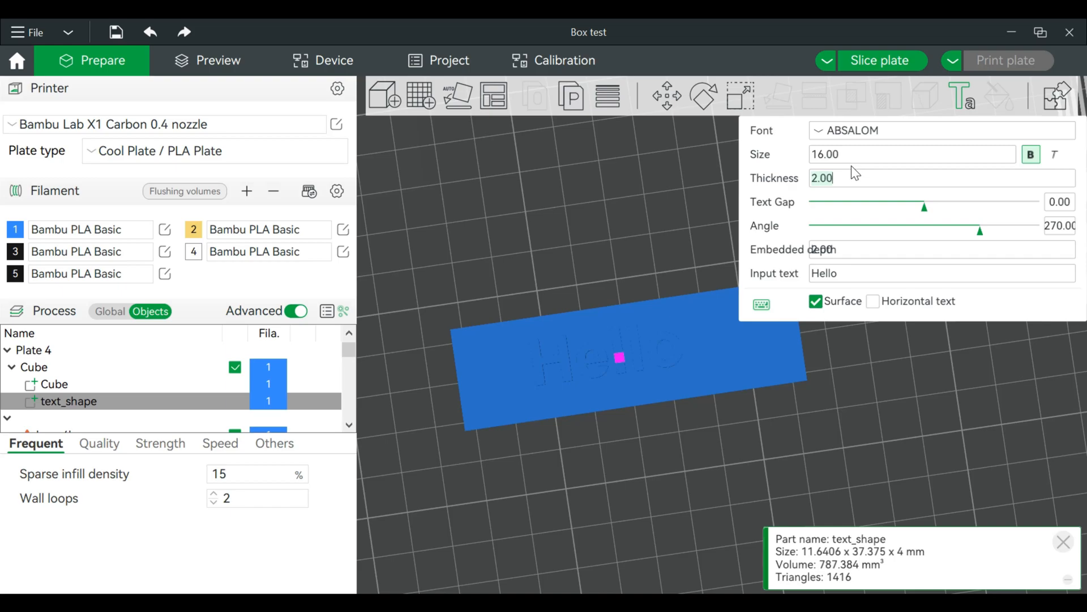
type(".1")
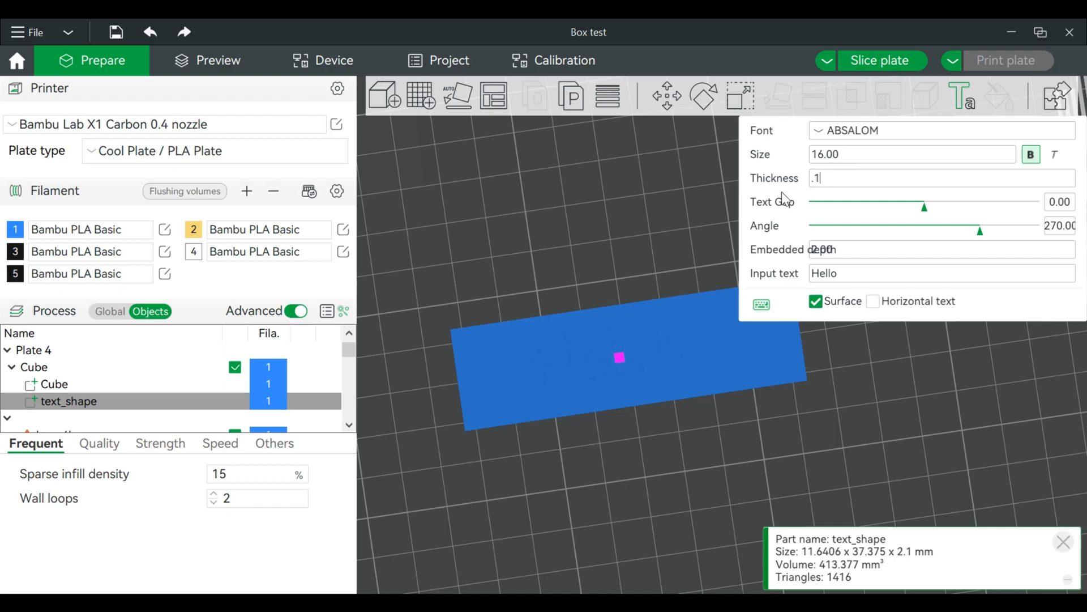
mouse_move(650, 261)
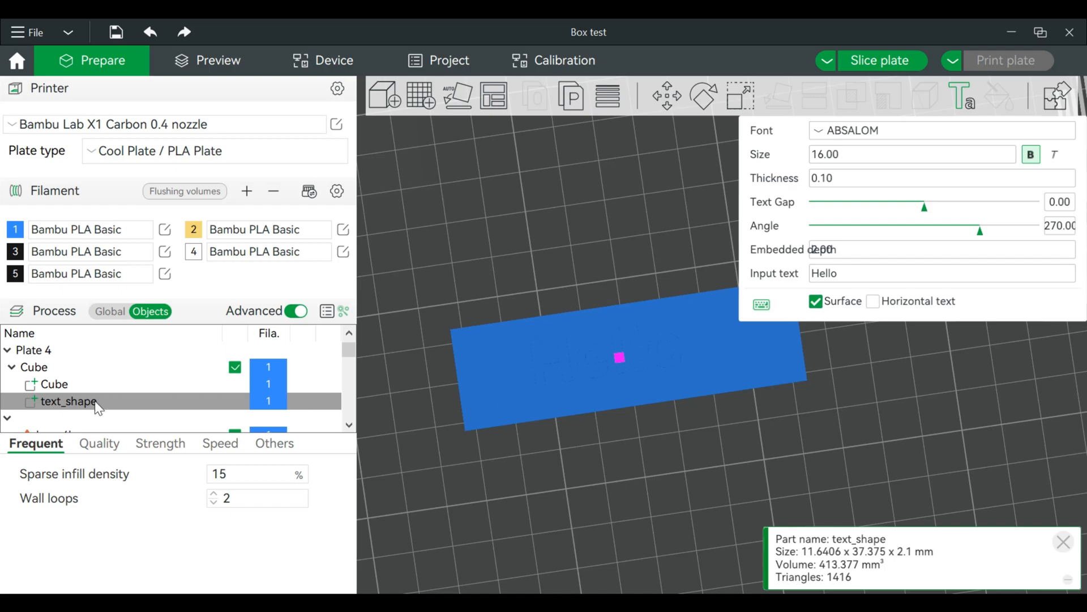
Step: Assign filament 3 (black) to the Hello text part
right_click(69, 401)
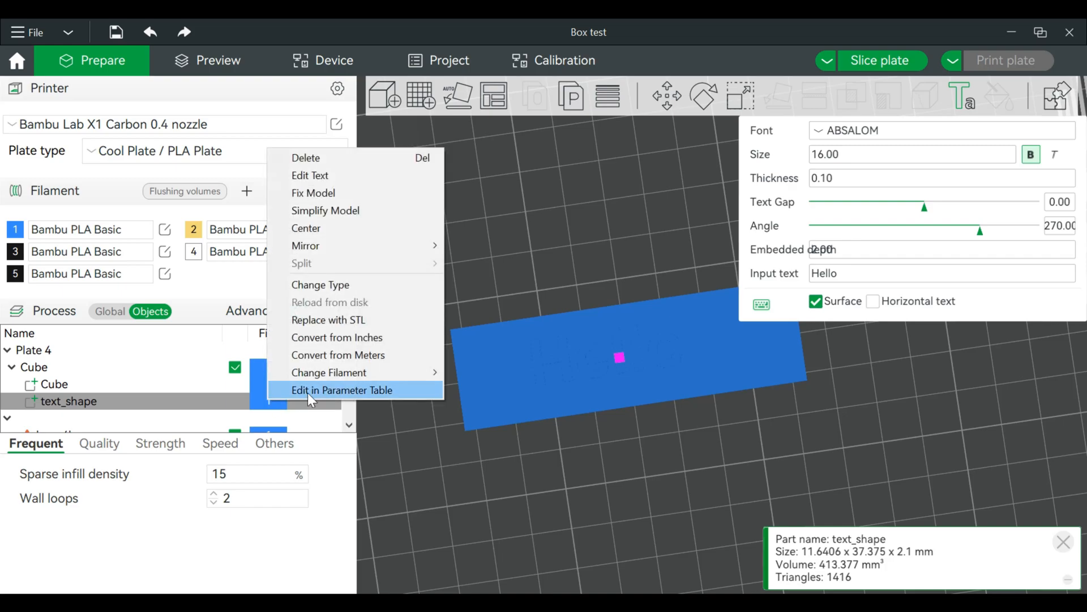
mouse_move(330, 372)
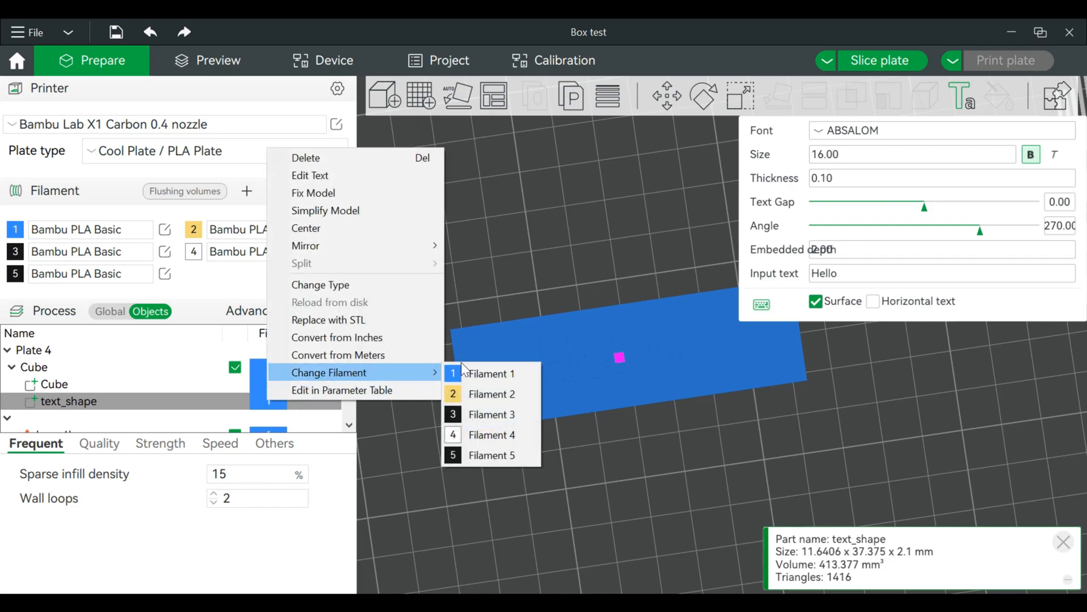
mouse_move(491, 414)
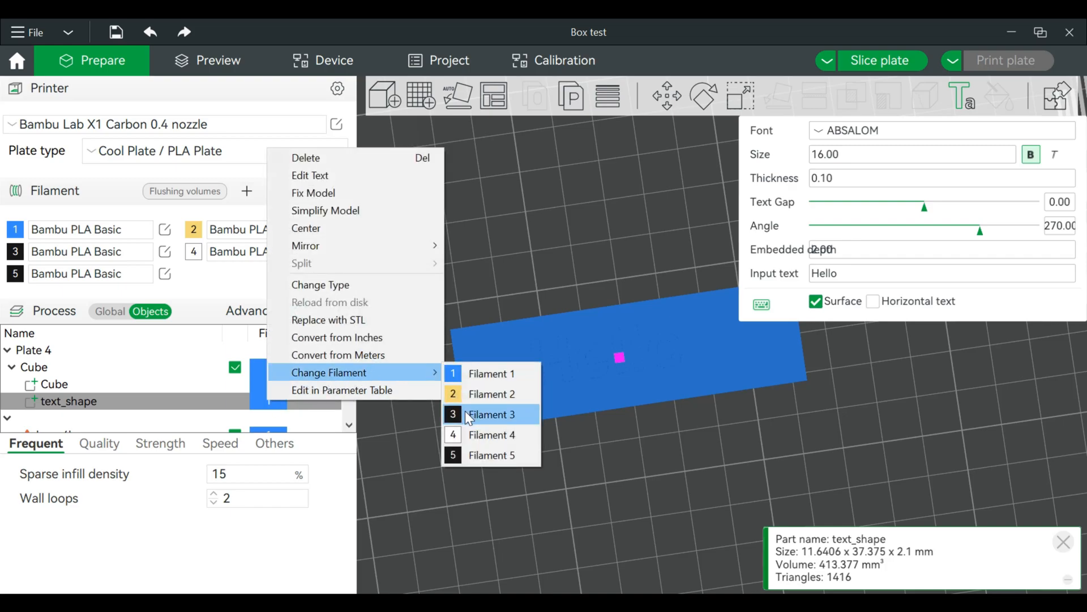
left_click(490, 415)
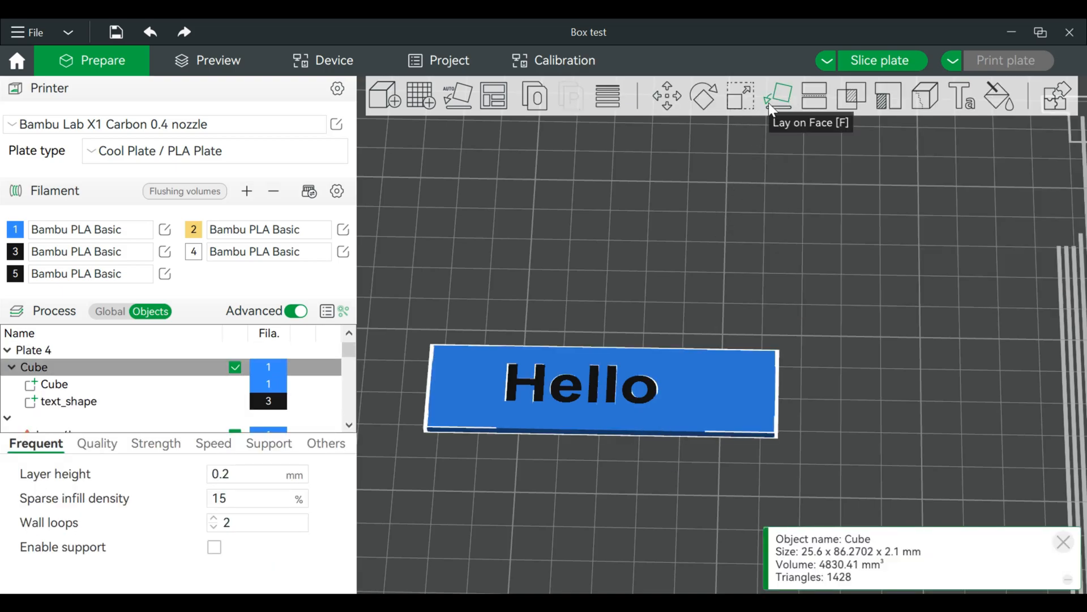
mouse_move(813, 95)
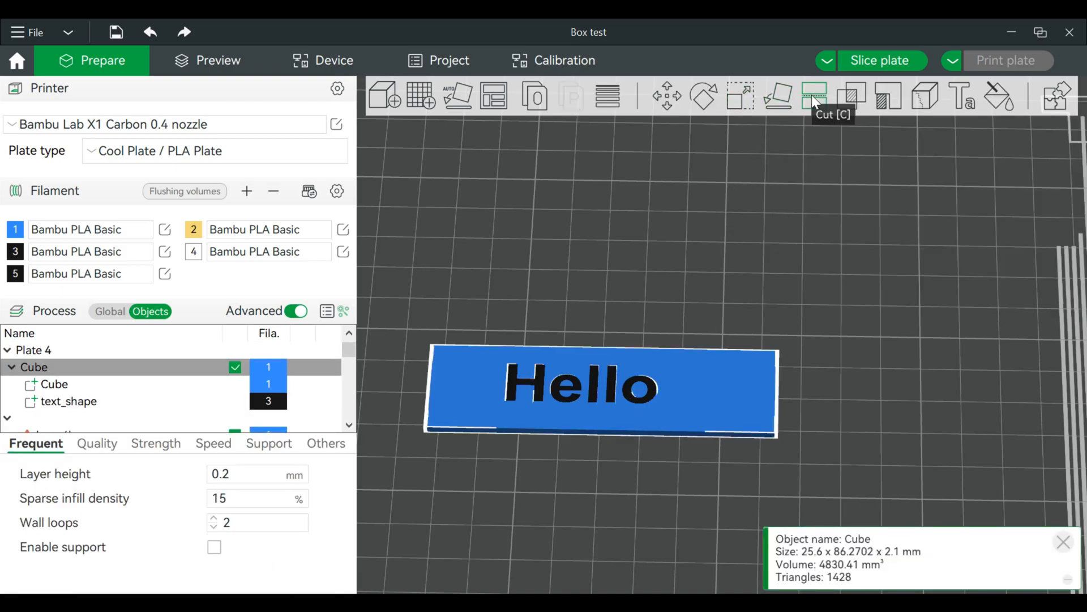
Step: Cut the Hello cube at a height of 1 mm
left_click(814, 95)
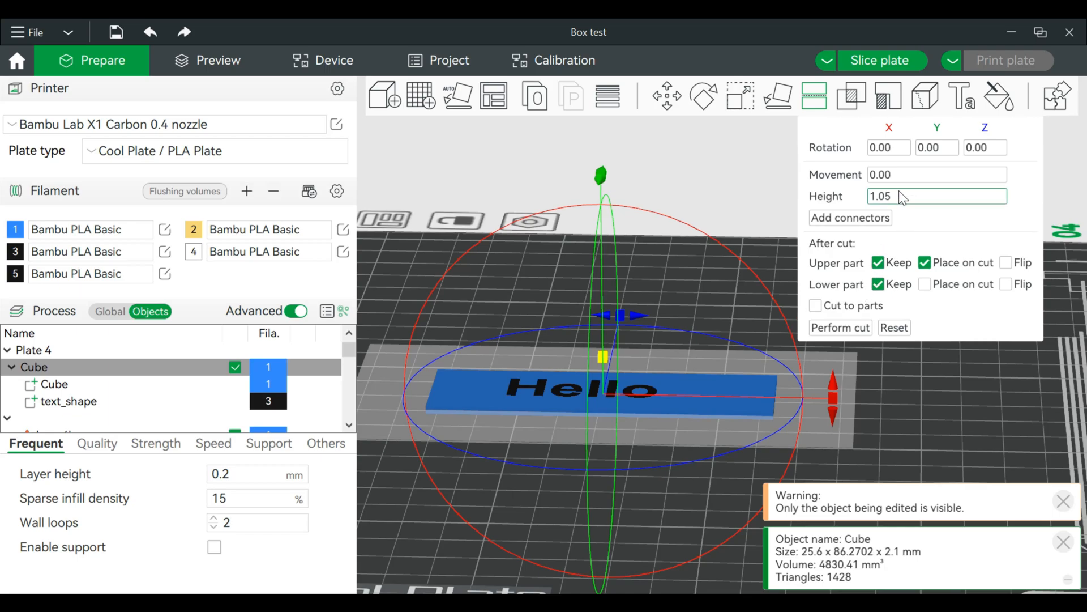
left_click(937, 196)
type("1")
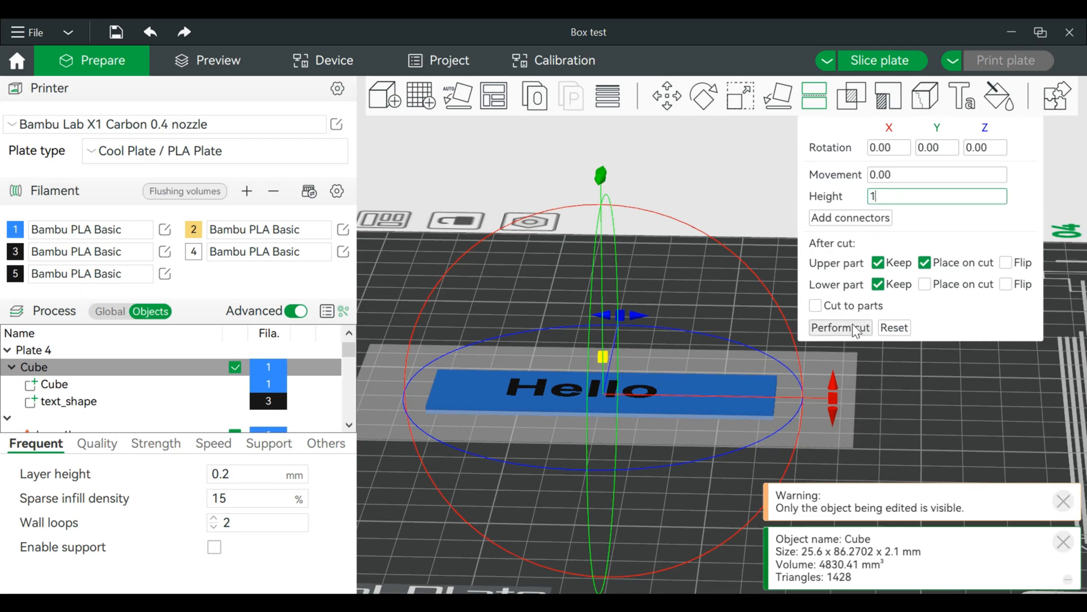
left_click(839, 327)
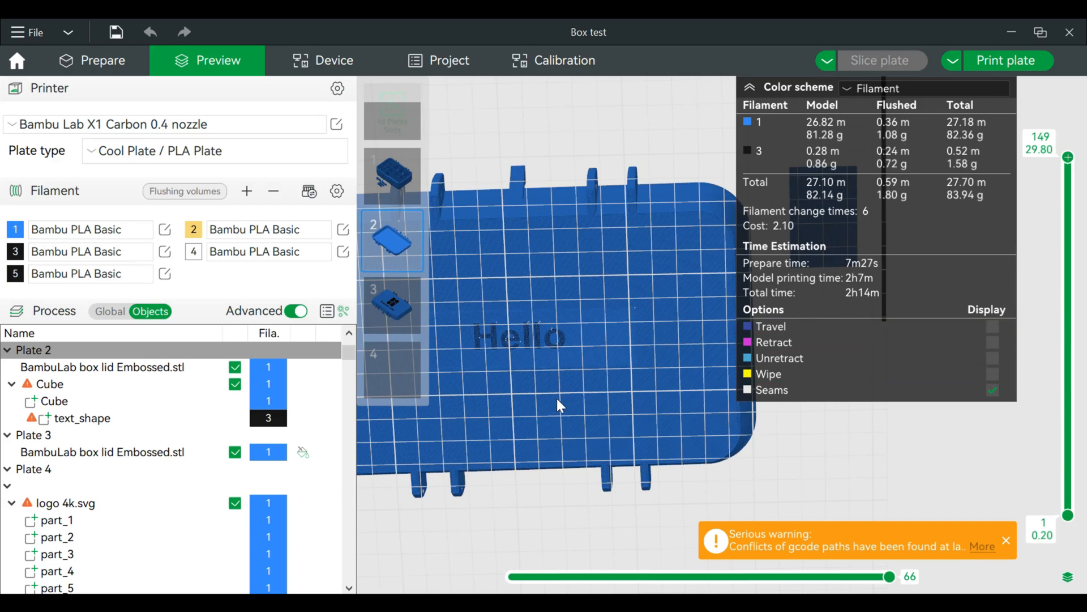
mouse_move(813, 519)
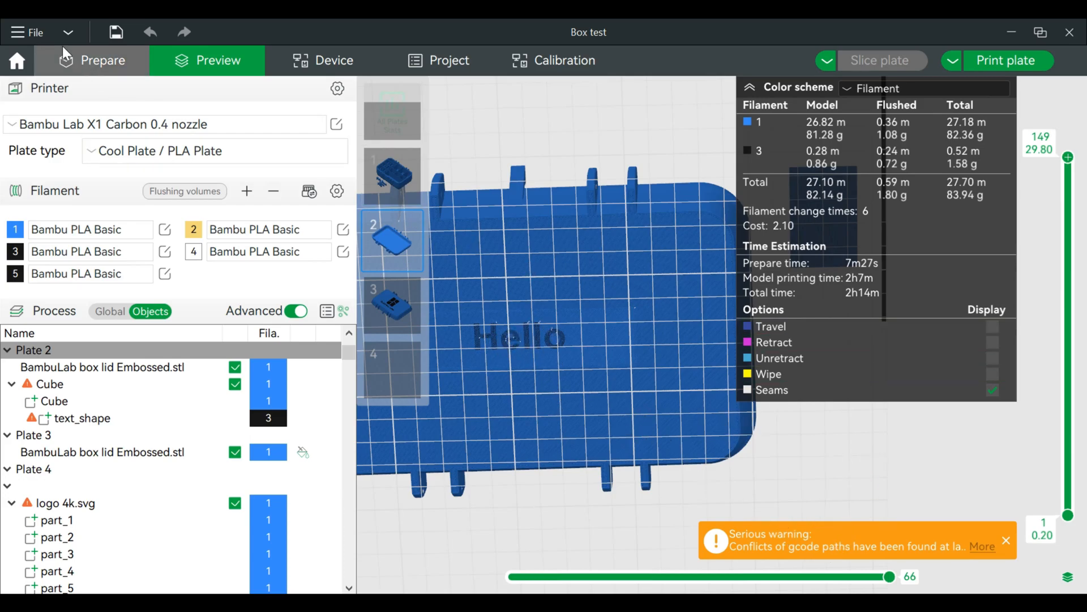
Step: Return from the sliced preview to the Prepare view
left_click(103, 60)
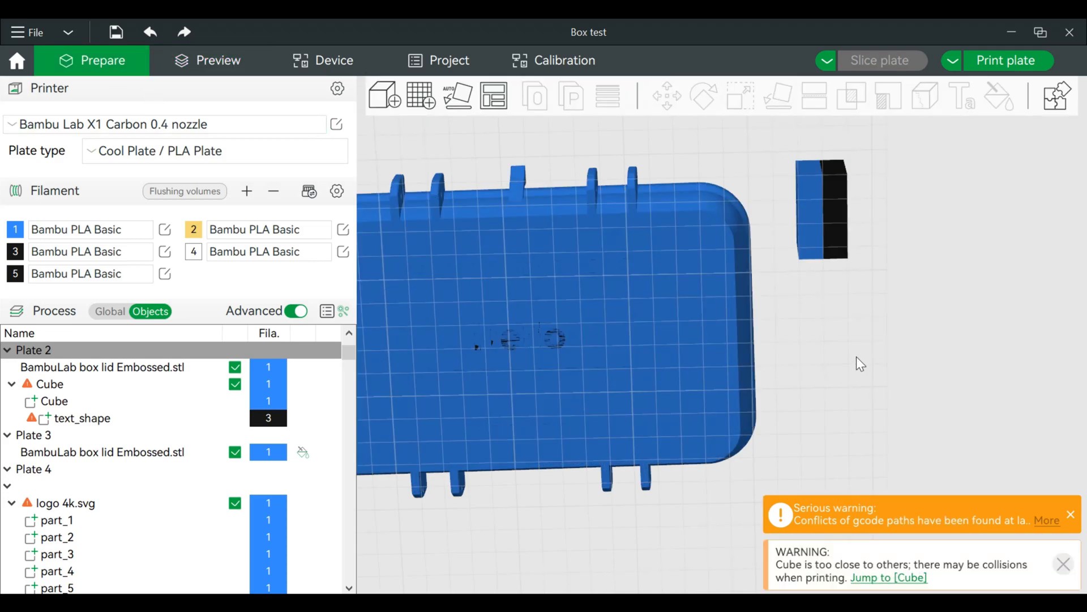
Step: Assemble the box lid and Hello piece into one object and slice plate 2
left_click(530, 340)
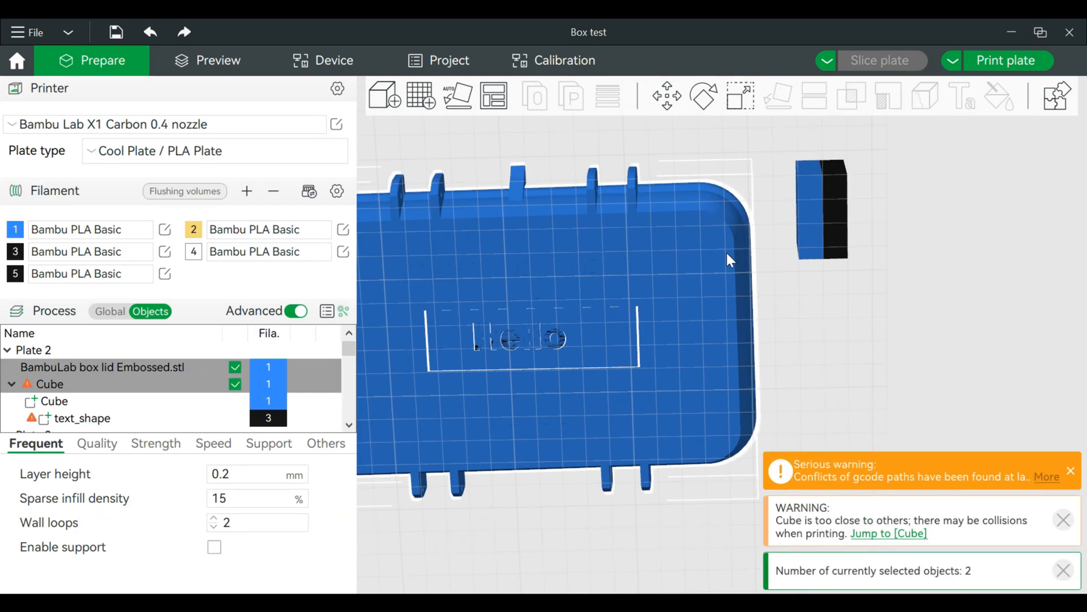
right_click(728, 260)
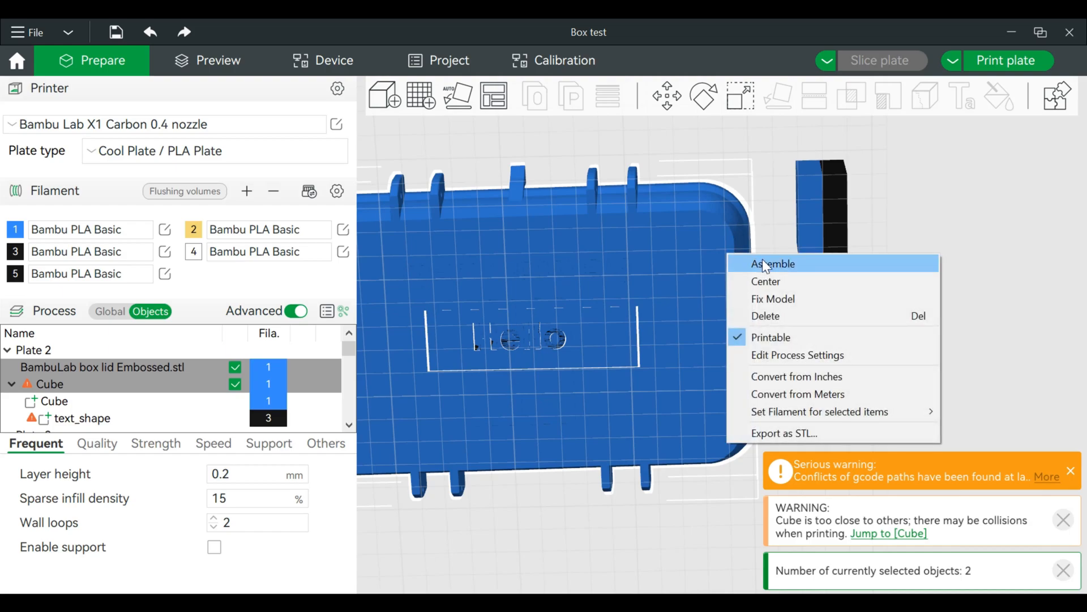
left_click(771, 264)
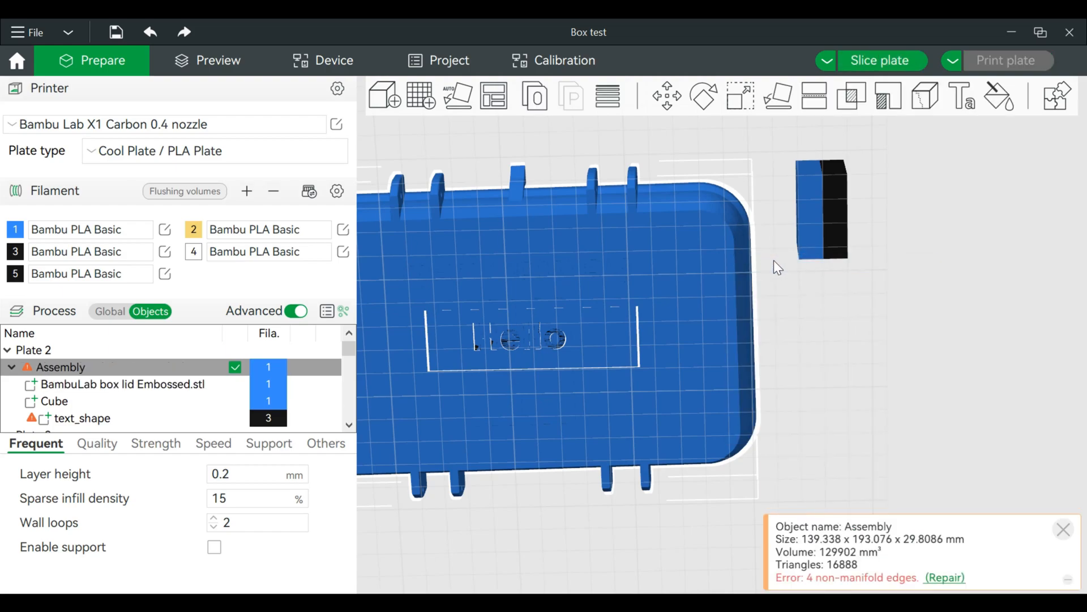
left_click(882, 60)
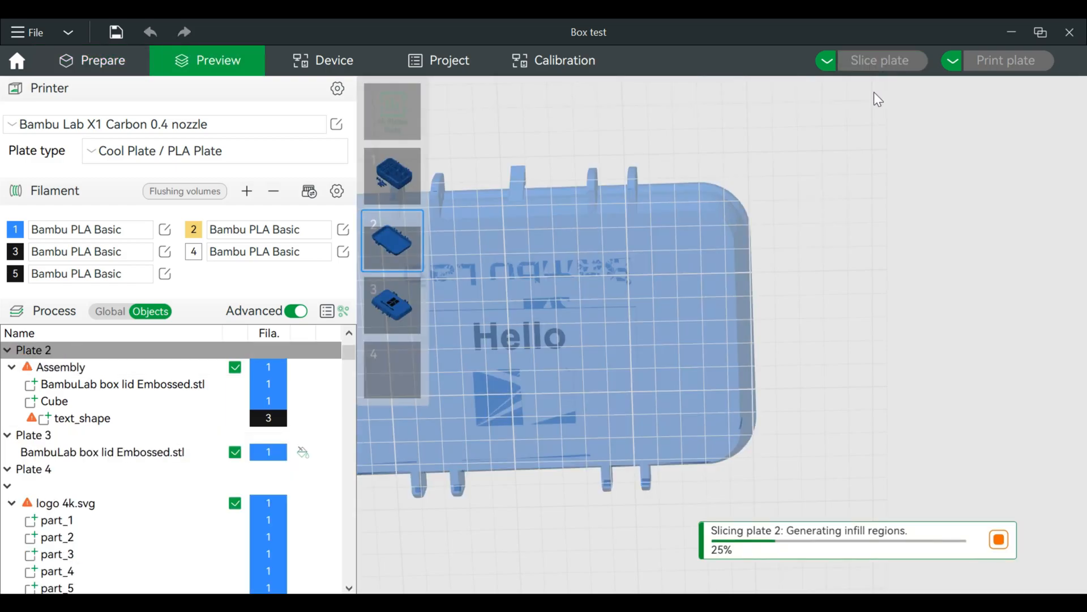